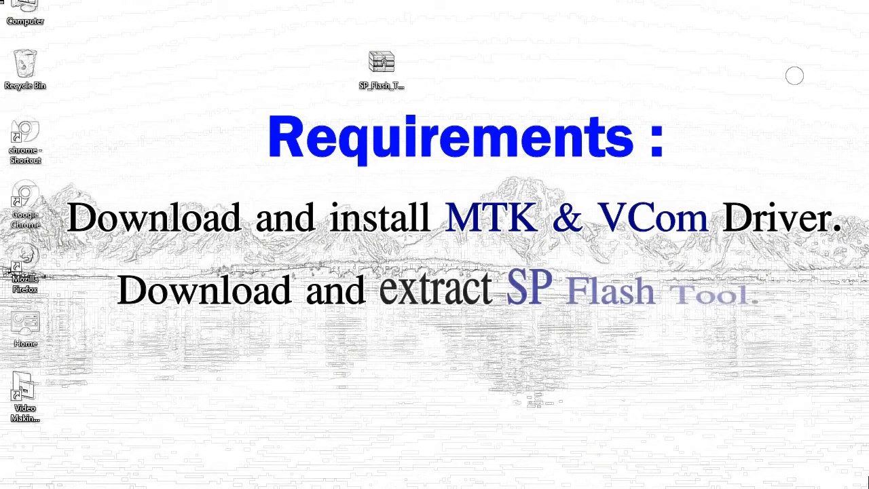
Extract the SP Flash Tool zip to the desktop and open the SP_Flash_Tool_v5.1728_Win folder.
{"action": "right_click", "coordinate": [380, 64]}
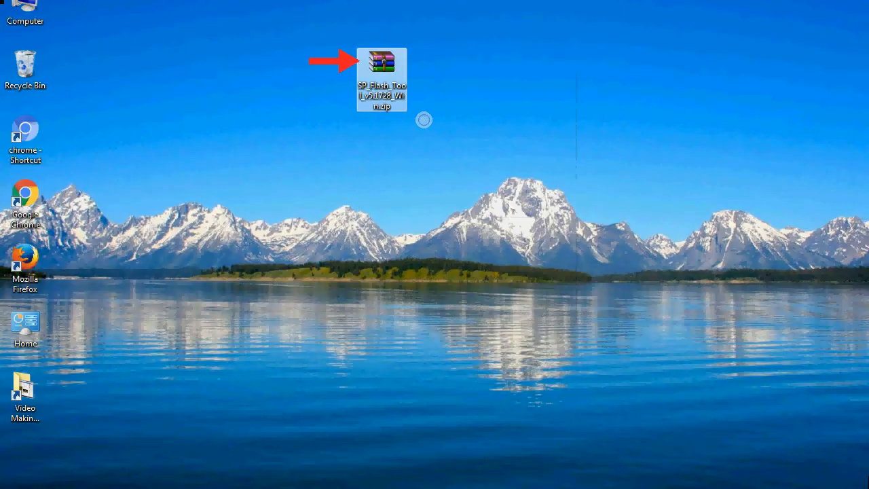
{"action": "double_click", "coordinate": [382, 64]}
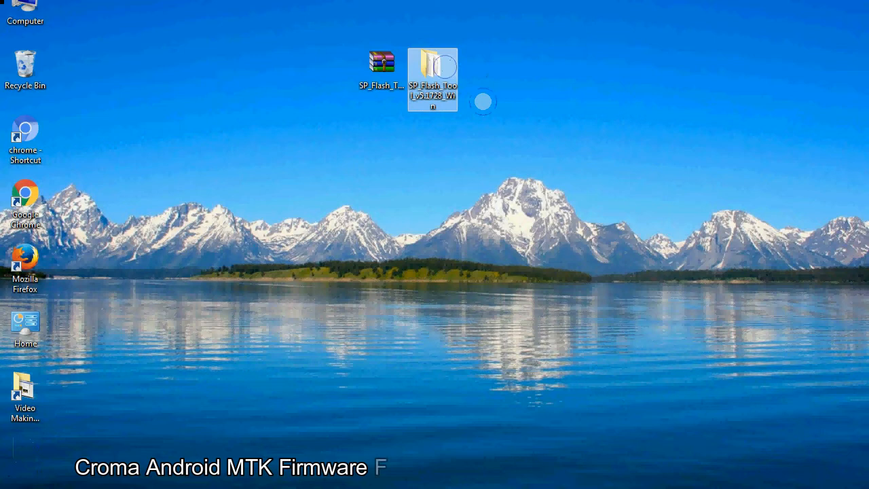
{"action": "double_click", "coordinate": [433, 73]}
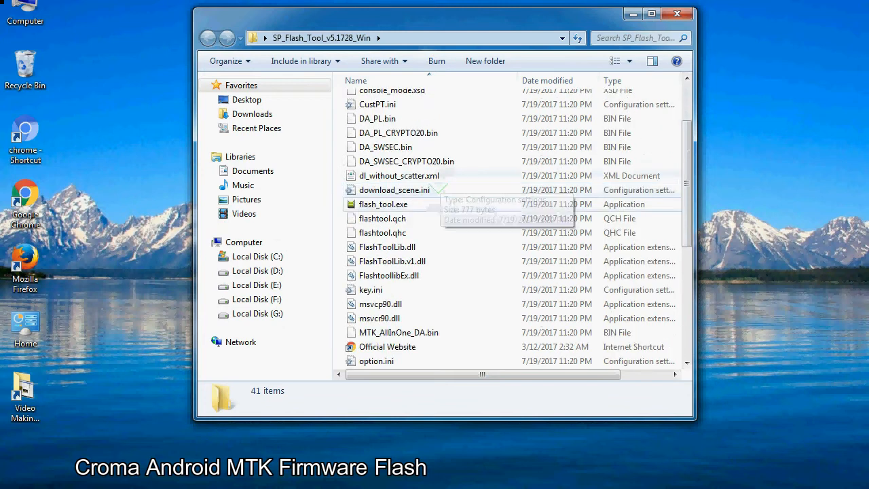
Run flash_tool.exe from the SP_Flash_Tool_v5.1728_Win folder.
{"action": "right_click", "coordinate": [383, 204]}
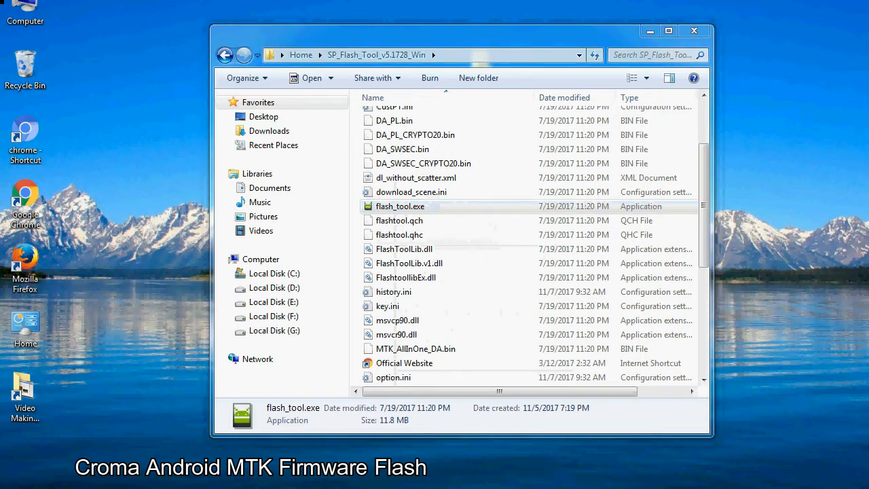
{"action": "double_click", "coordinate": [400, 205]}
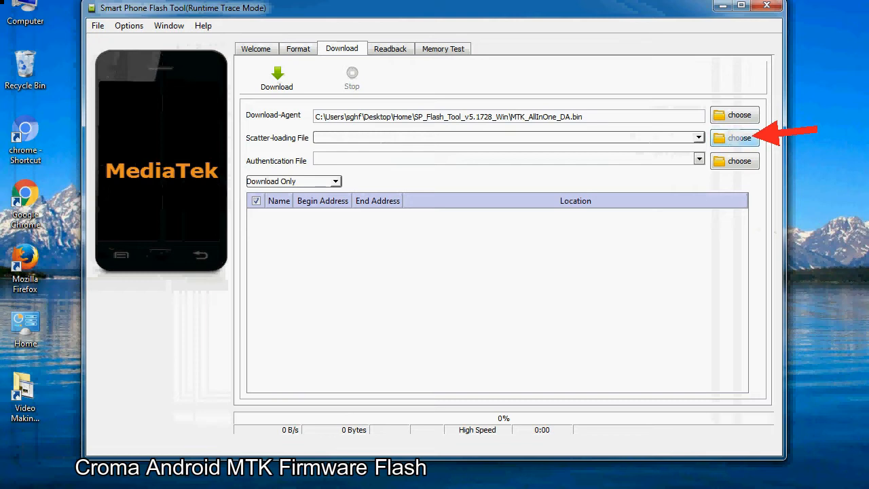
Open the Scatter-loading File browser on the Download tab.
{"action": "left_click", "coordinate": [739, 138]}
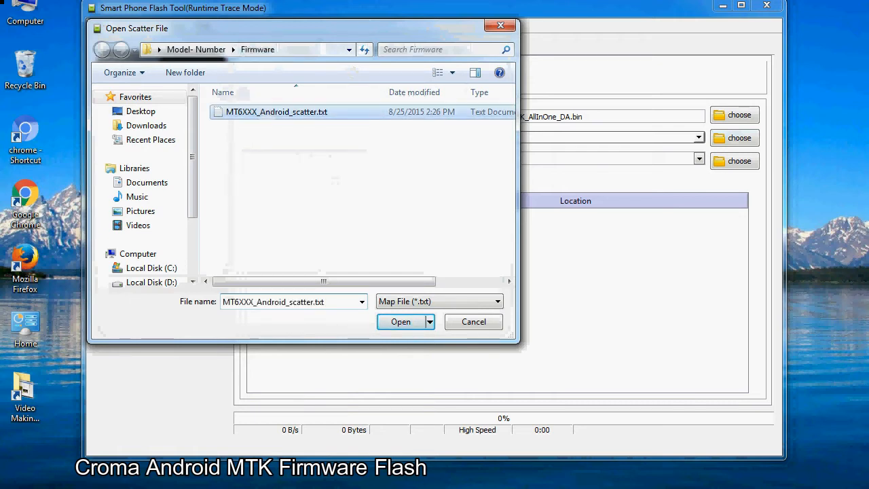
Load MT6XXX_Android_scatter.txt to list the MT6582 partitions from preloader to userdata.
{"action": "left_click", "coordinate": [399, 321]}
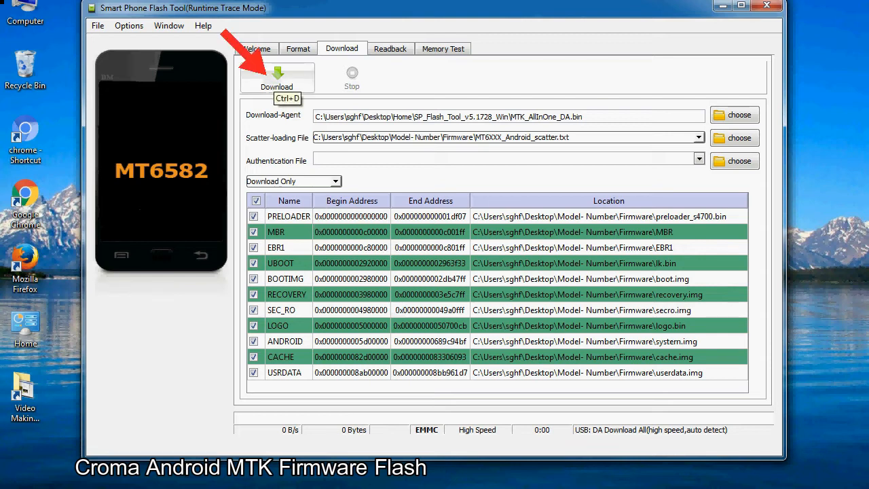
Start the Download of all checked partitions to the phone.
{"action": "left_click", "coordinate": [277, 75]}
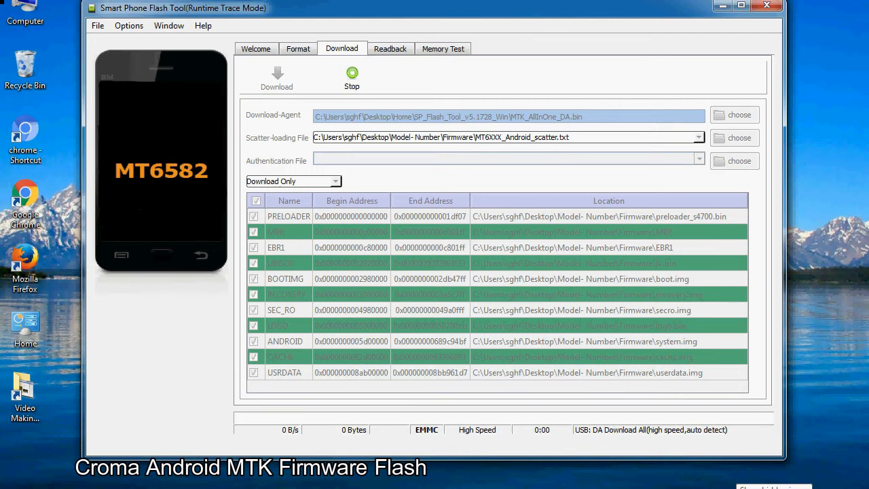
{"action": "left_click", "coordinate": [276, 75]}
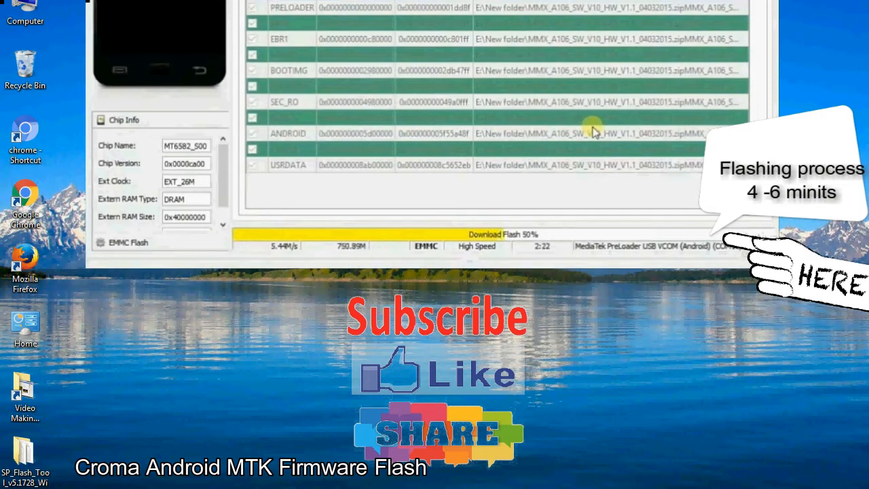
{"action": "mouse_move", "coordinate": [685, 164]}
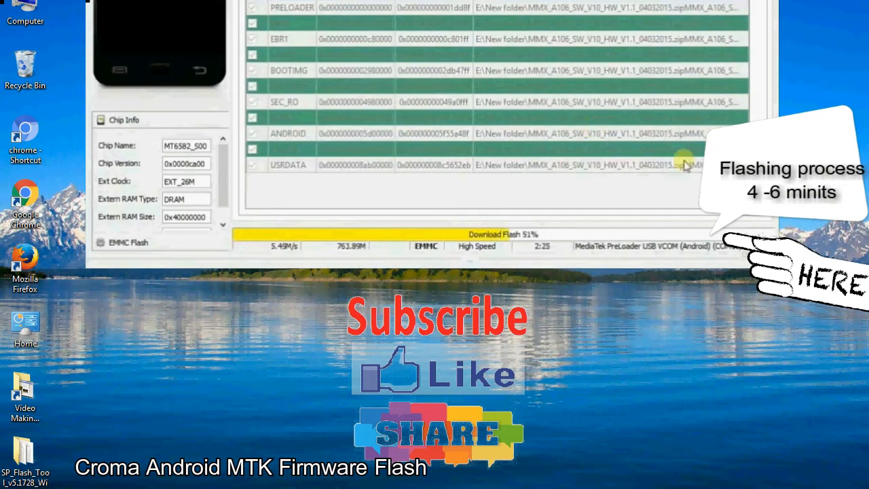